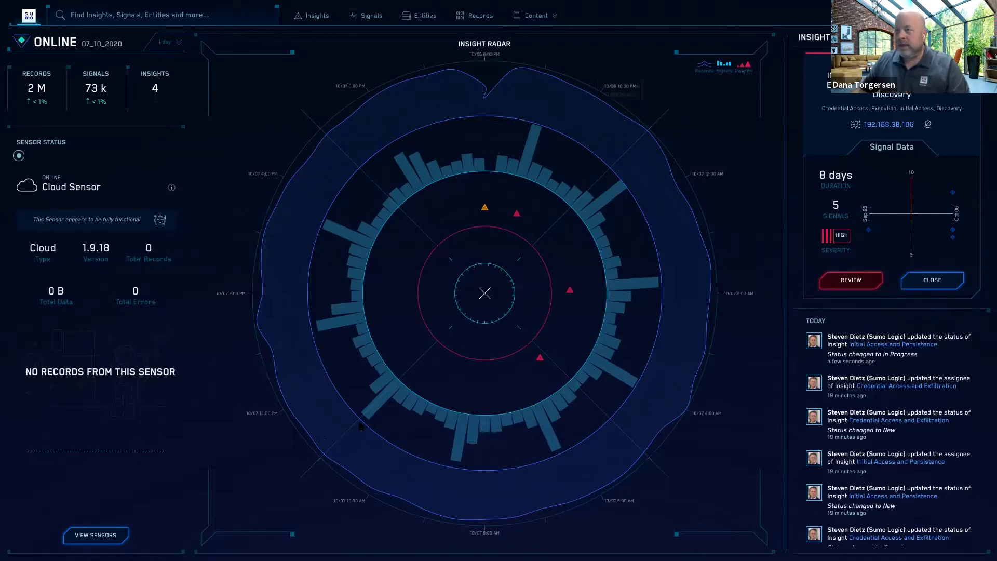
Set the dashboard time range to 3 days, showing 7M records, 219k signals and 11 insights
{"action": "left_click", "coordinate": [164, 42]}
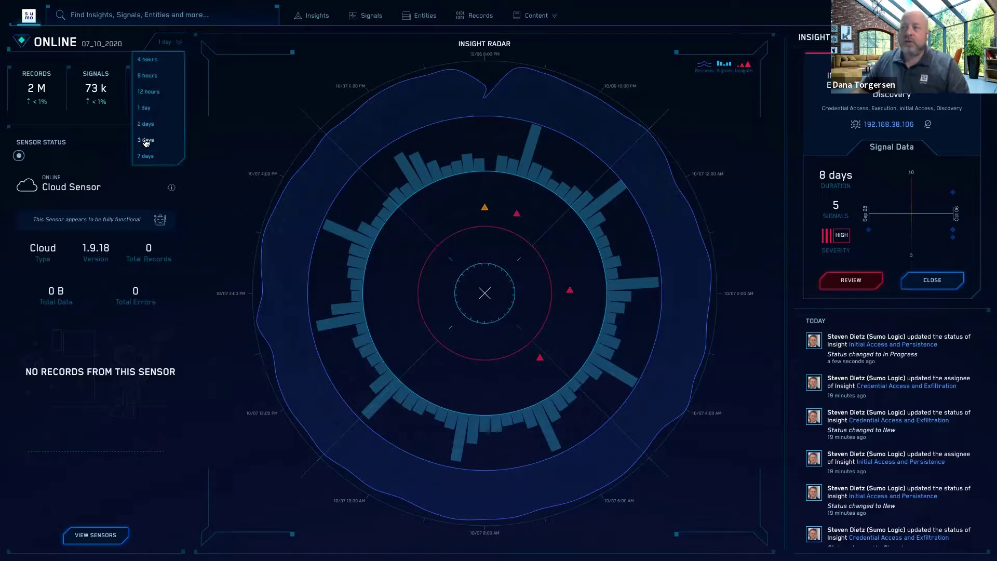
{"action": "left_click", "coordinate": [146, 140]}
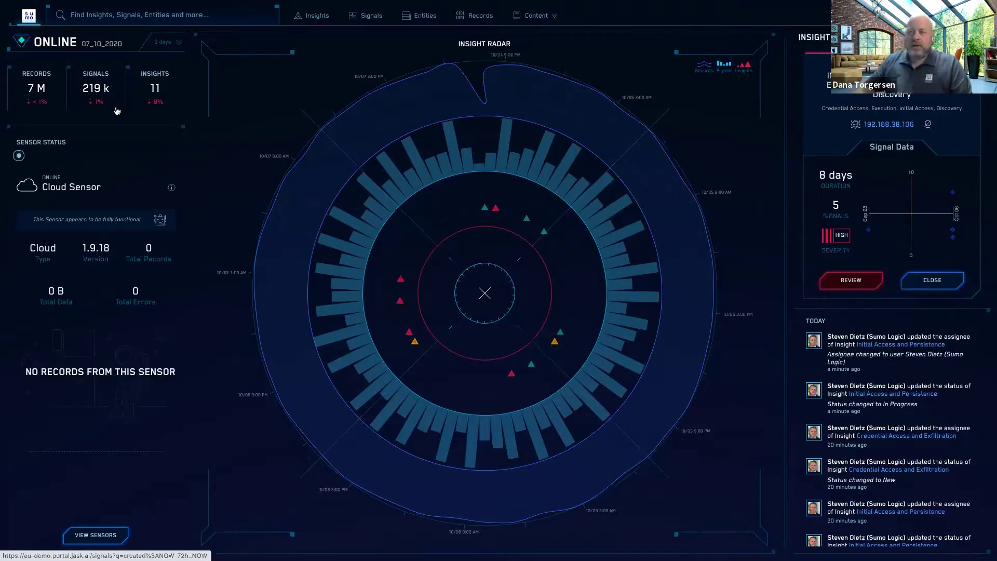
{"action": "mouse_move", "coordinate": [100, 94]}
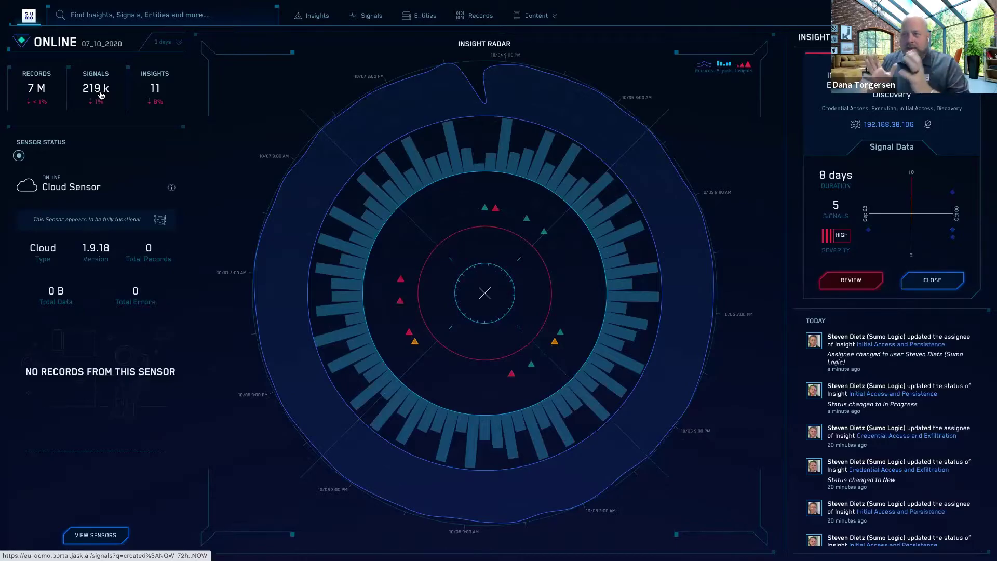
{"action": "mouse_move", "coordinate": [96, 87]}
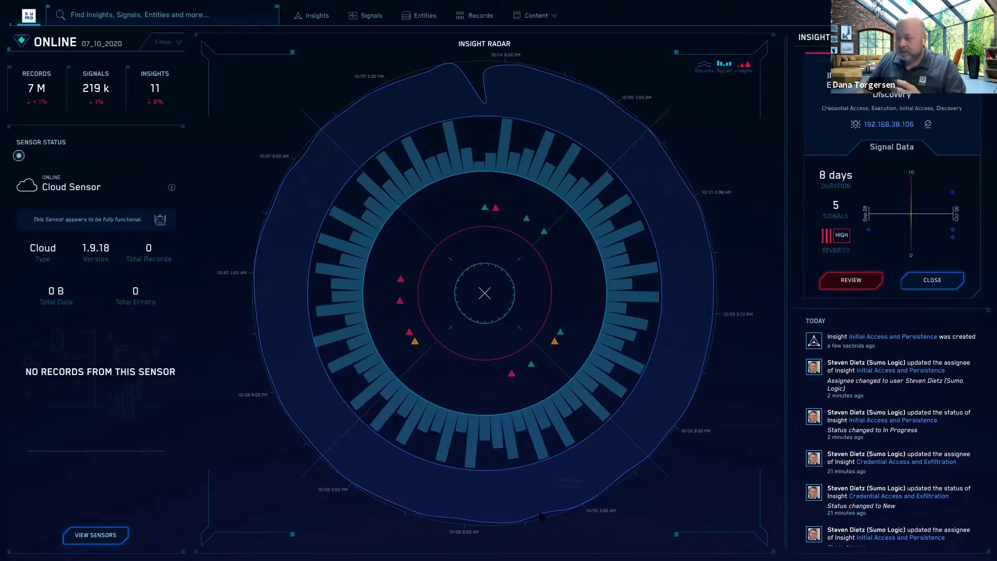
{"action": "mouse_move", "coordinate": [462, 162]}
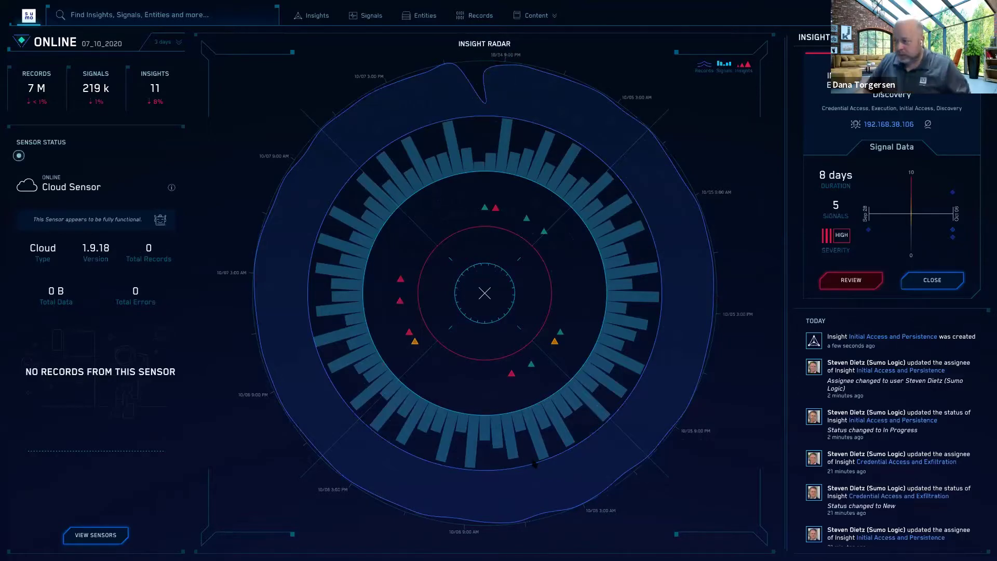
{"action": "mouse_move", "coordinate": [630, 275]}
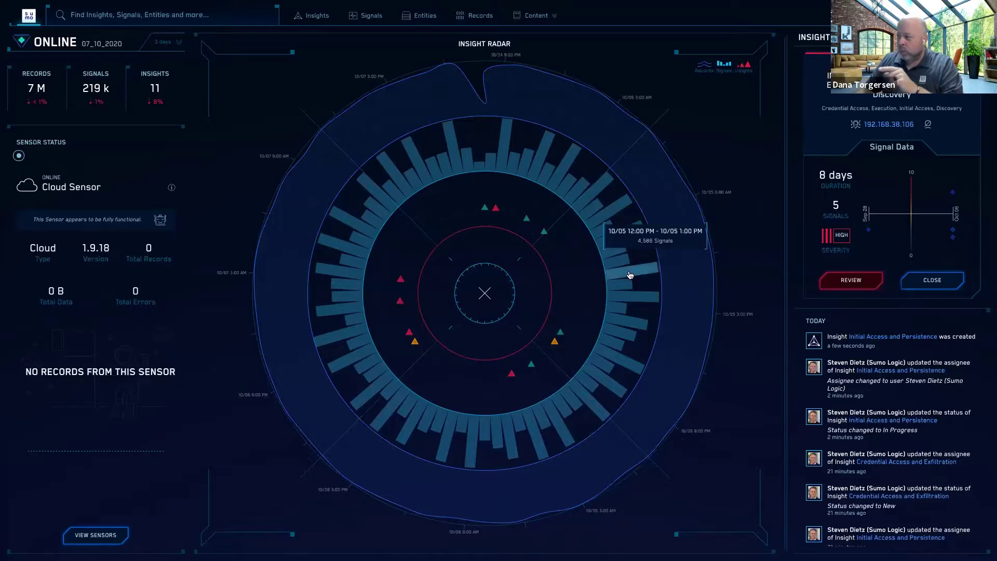
{"action": "mouse_move", "coordinate": [624, 303]}
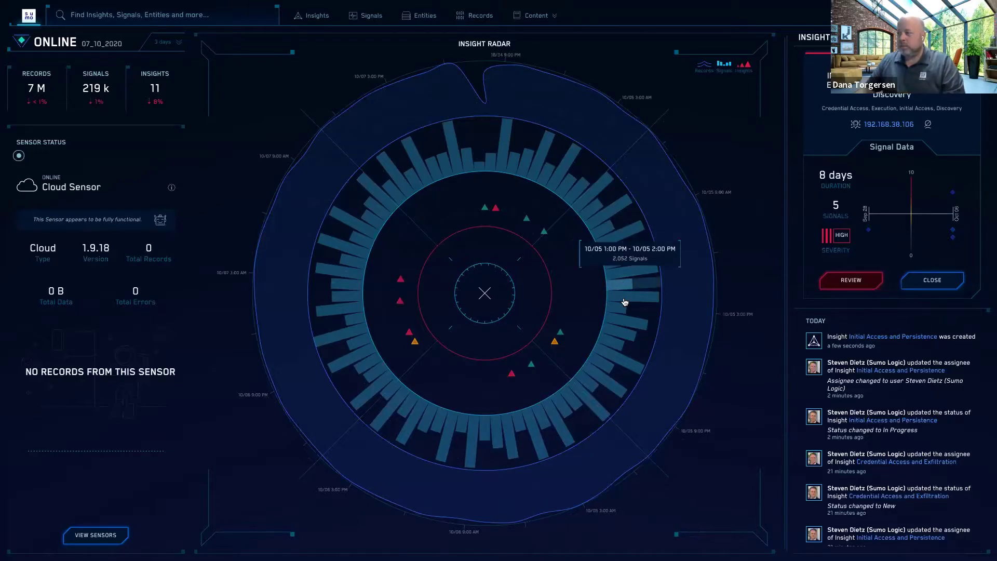
{"action": "mouse_move", "coordinate": [570, 305]}
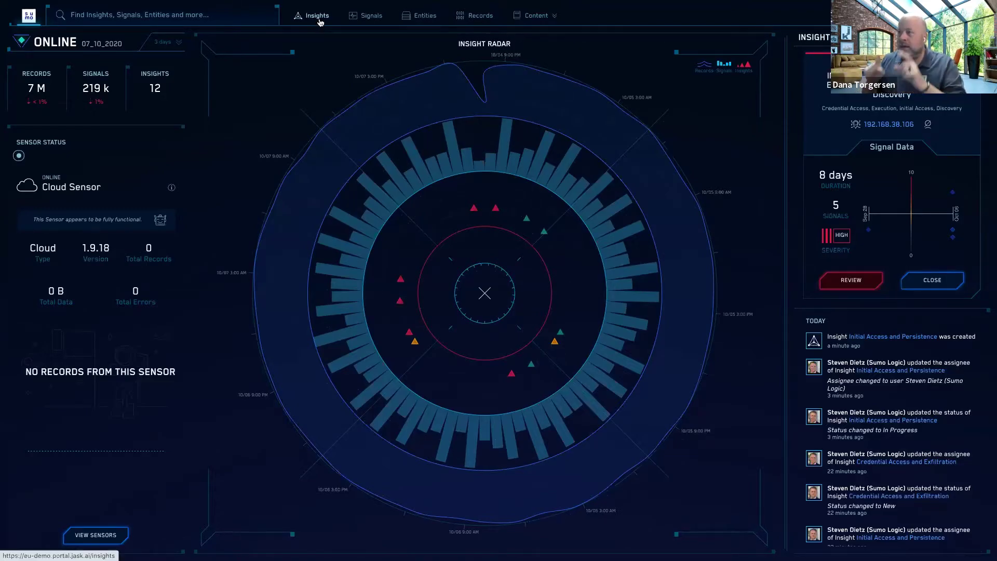
Show all 1k insights on the Insights board by removing the 'Status is not Closed' filter
{"action": "left_click", "coordinate": [317, 15]}
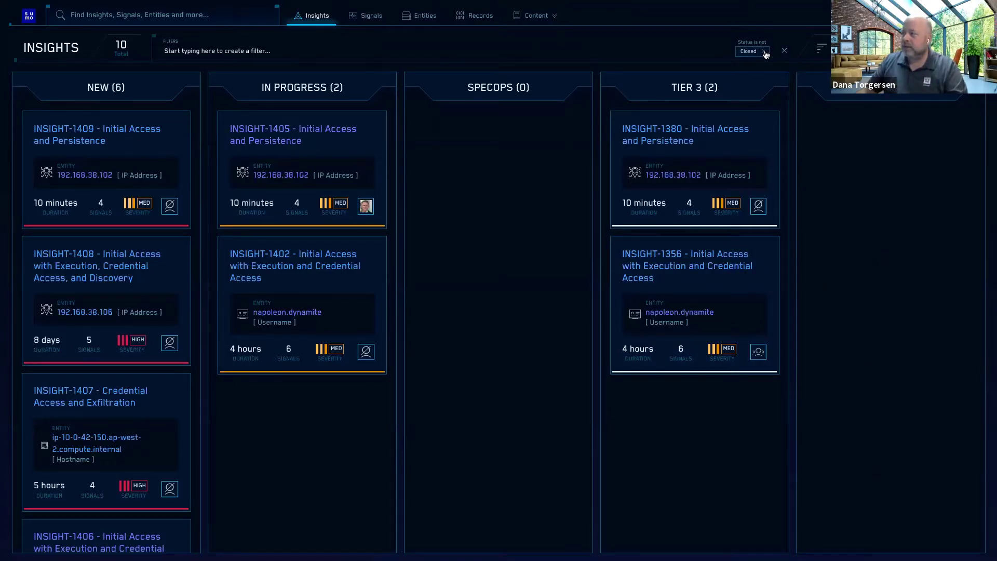
{"action": "left_click", "coordinate": [784, 51]}
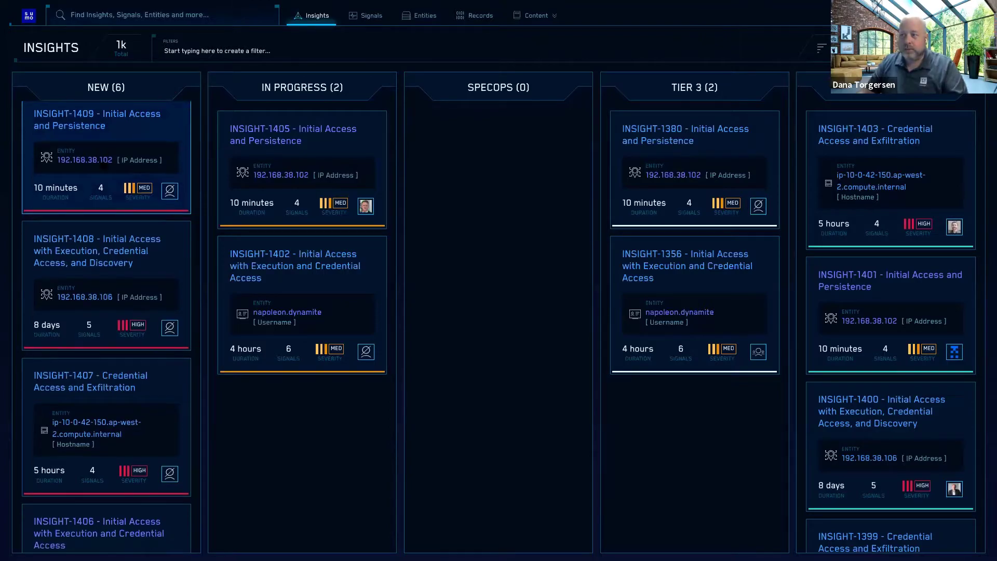
{"action": "scroll", "scroll_direction": "down", "scroll_amount": 3}
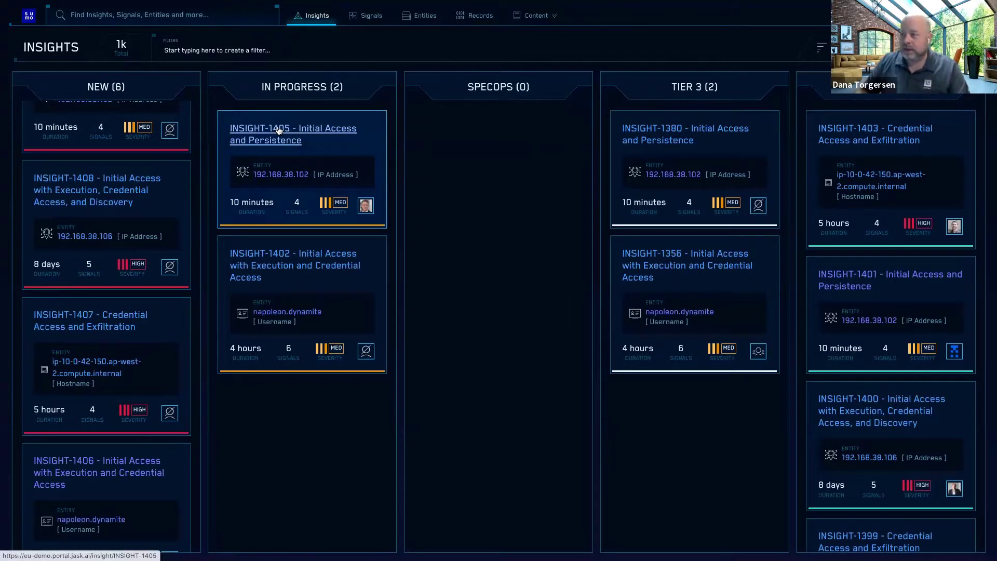
Open INSIGHT-1405 'Initial Access and Persistence' to view its four-signal timeline
{"action": "left_click", "coordinate": [292, 134]}
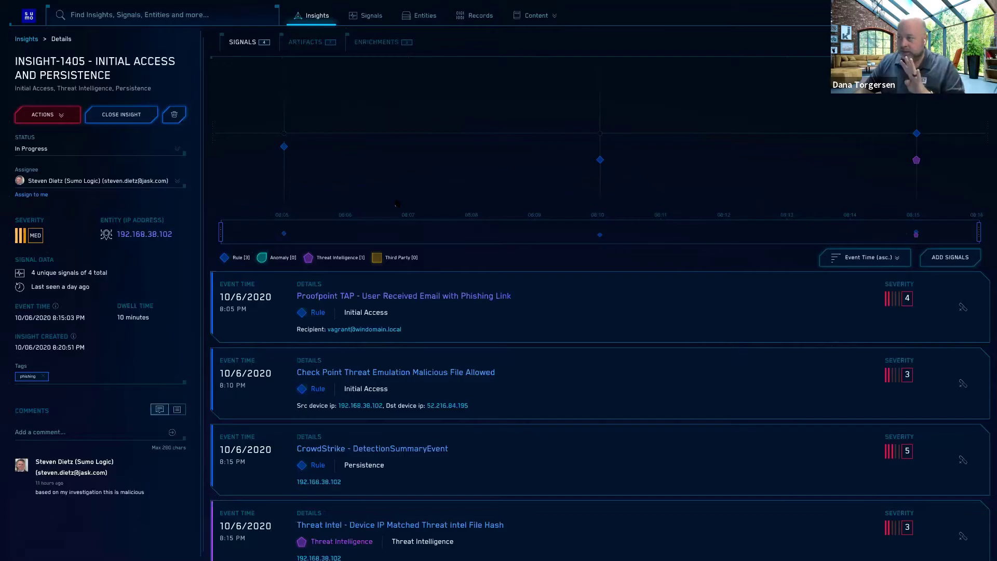
{"action": "mouse_move", "coordinate": [283, 147]}
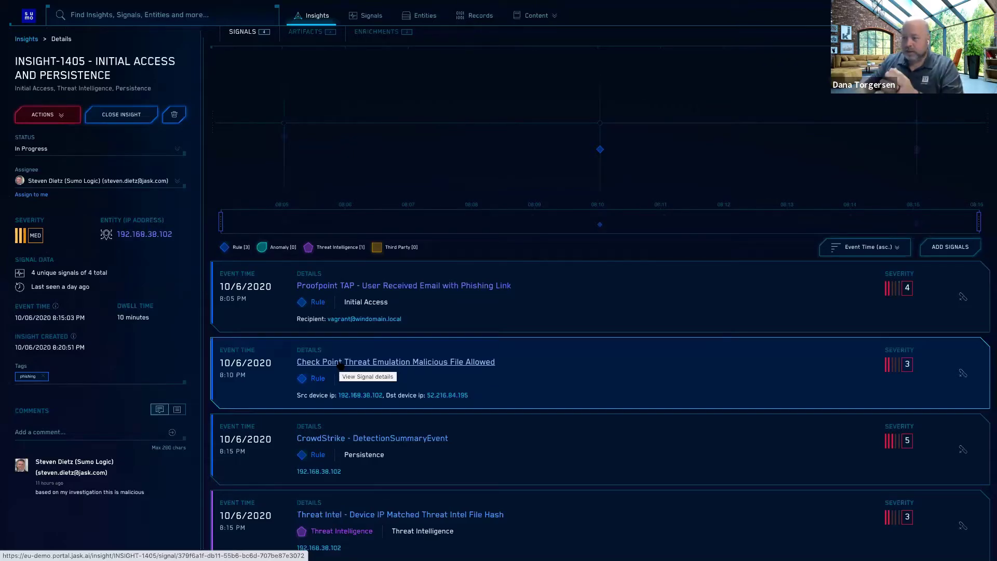
{"action": "mouse_move", "coordinate": [342, 439]}
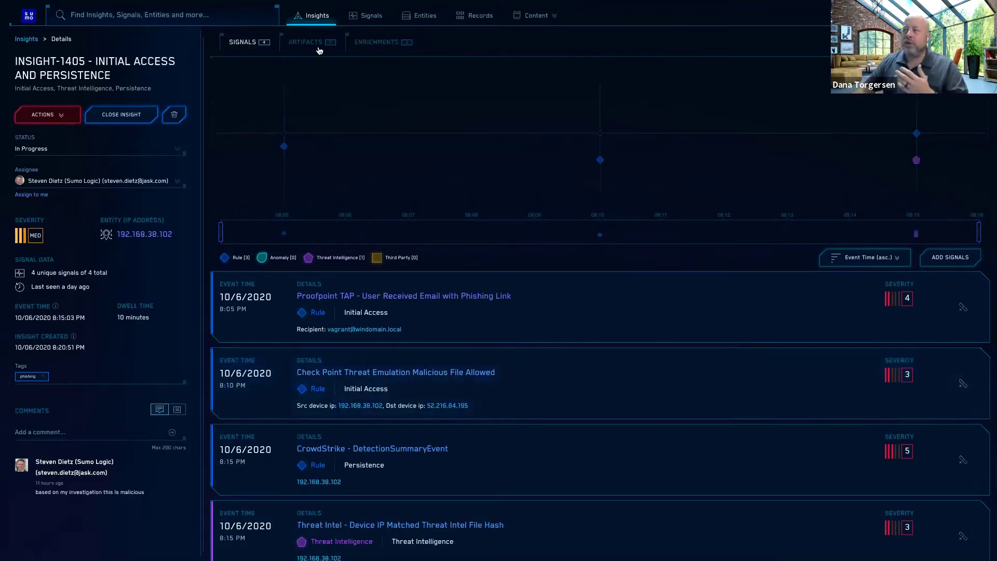
View INSIGHT-1405's artifacts: domain, email, IP and user values per signal
{"action": "left_click", "coordinate": [305, 42]}
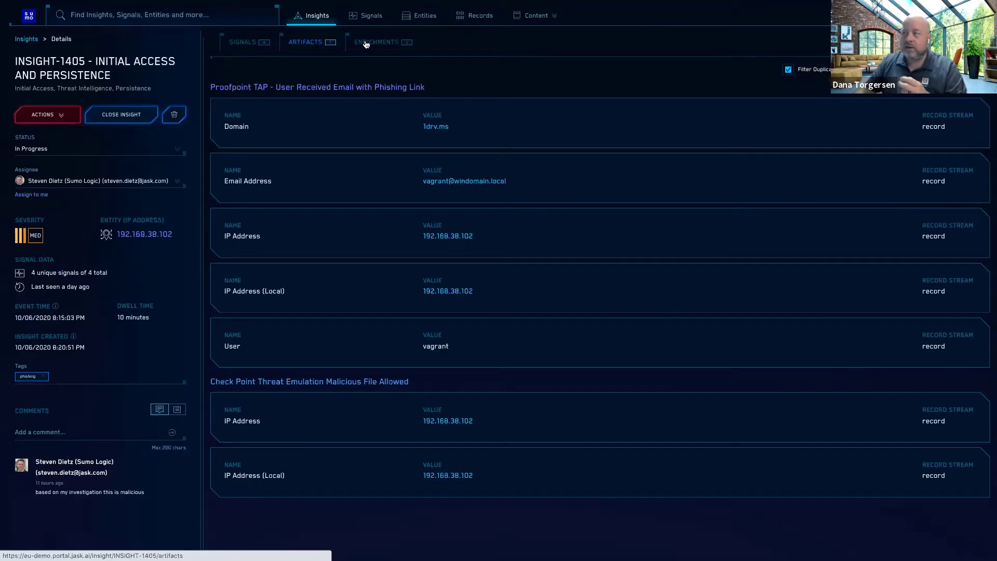
Review logged-in users, nslookup and CrowdStrike enrichments, then return to the four signals
{"action": "left_click", "coordinate": [375, 42]}
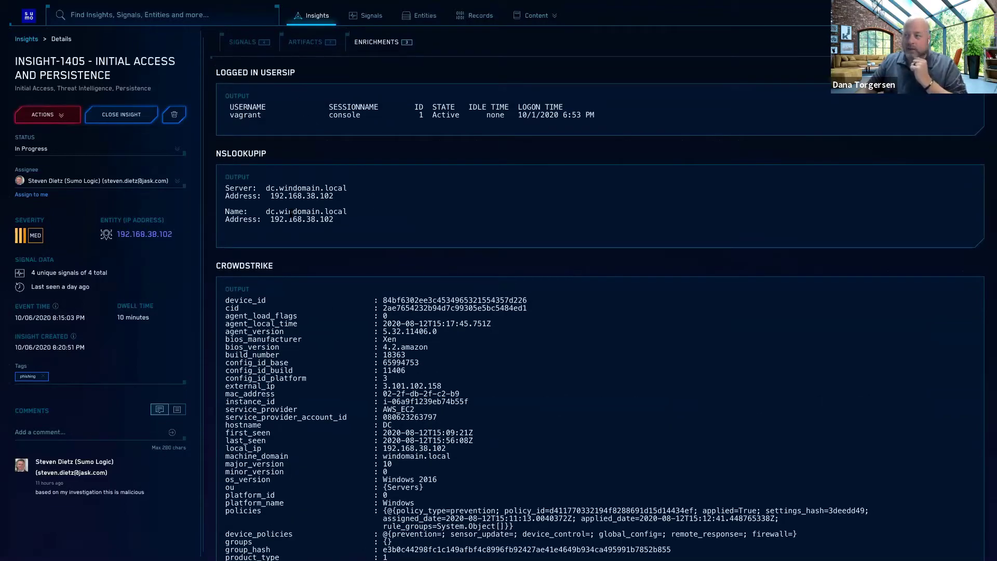
{"action": "scroll", "scroll_direction": "down", "scroll_amount": 3}
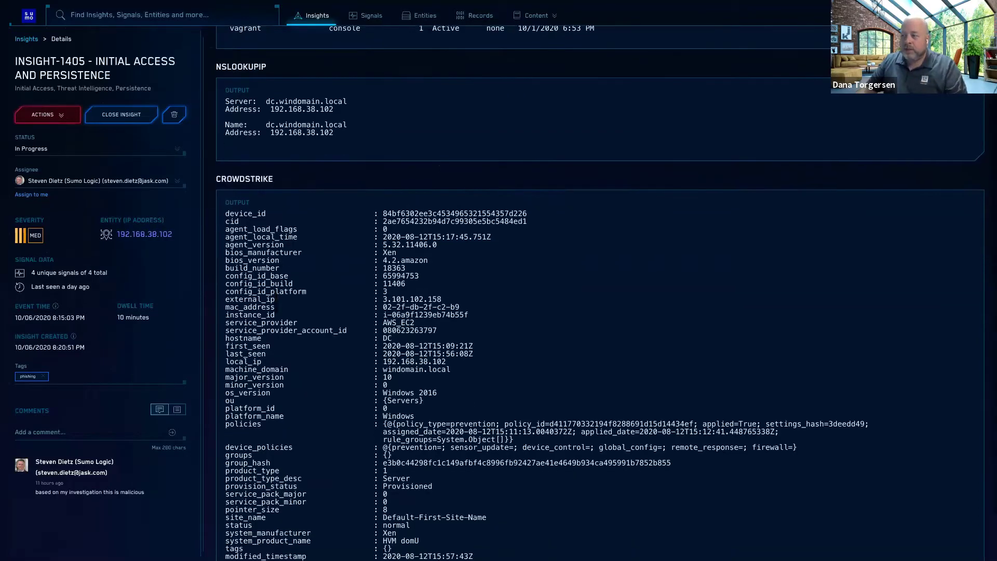
{"action": "scroll", "scroll_direction": "down", "scroll_amount": 3}
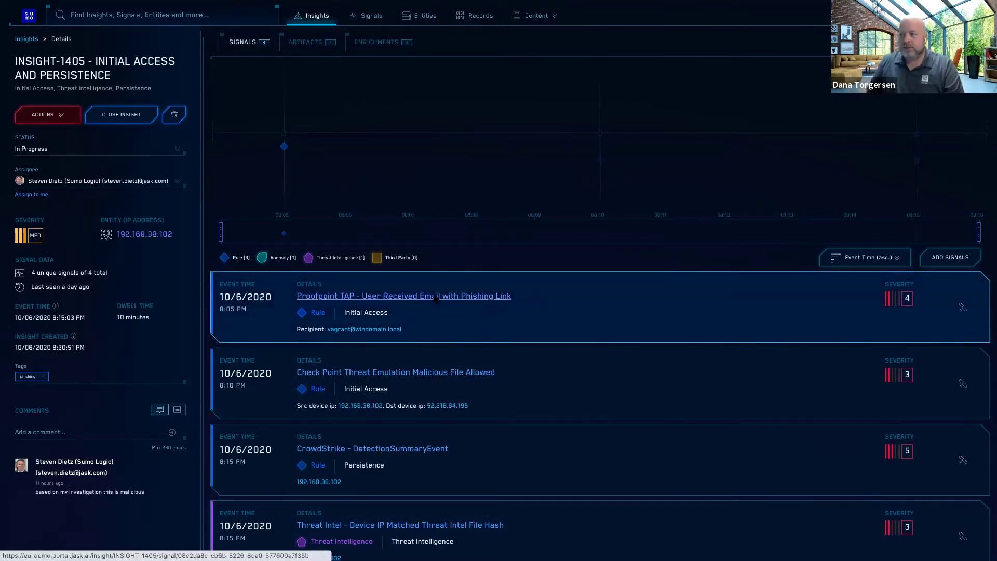
Open the 'Proofpoint TAP - User Received Email with Phishing Link' signal details
{"action": "left_click", "coordinate": [403, 296]}
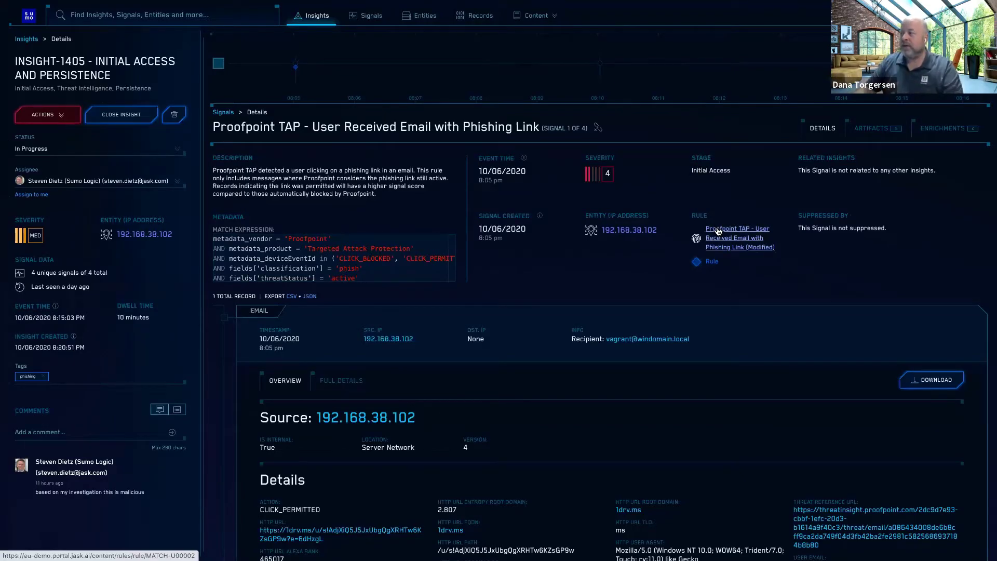
{"action": "left_click", "coordinate": [737, 238]}
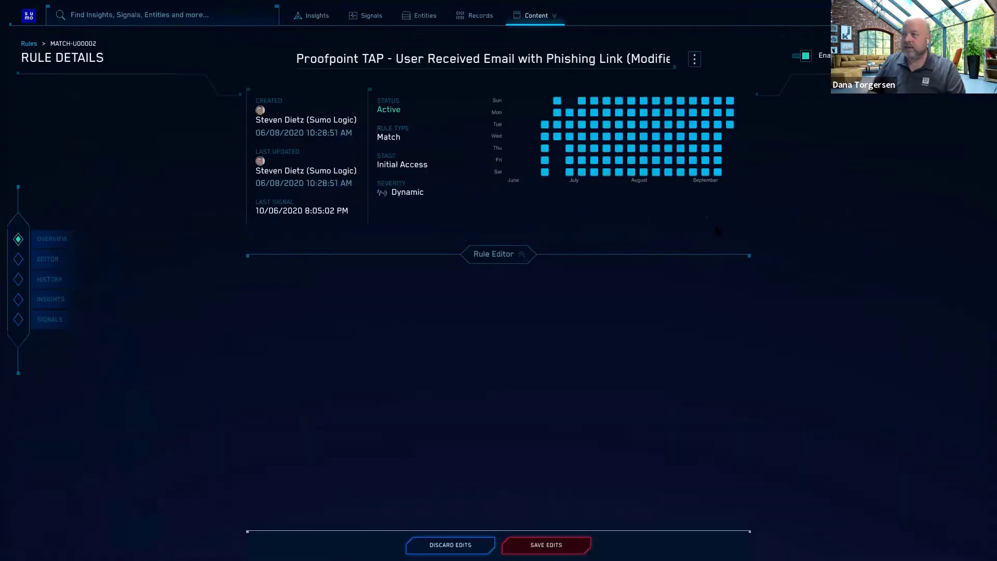
{"action": "left_click", "coordinate": [498, 255]}
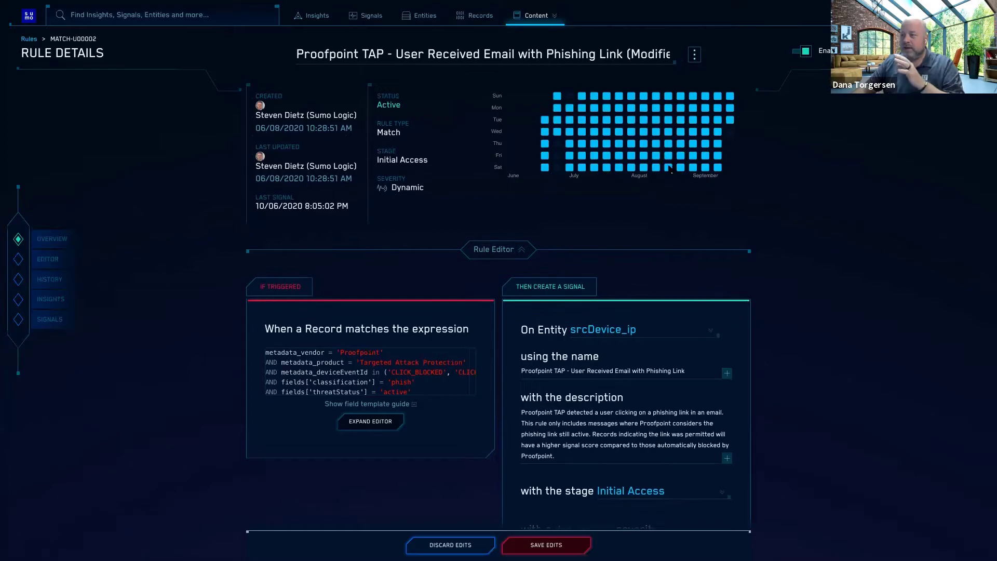
{"action": "scroll", "scroll_direction": "down", "scroll_amount": 3}
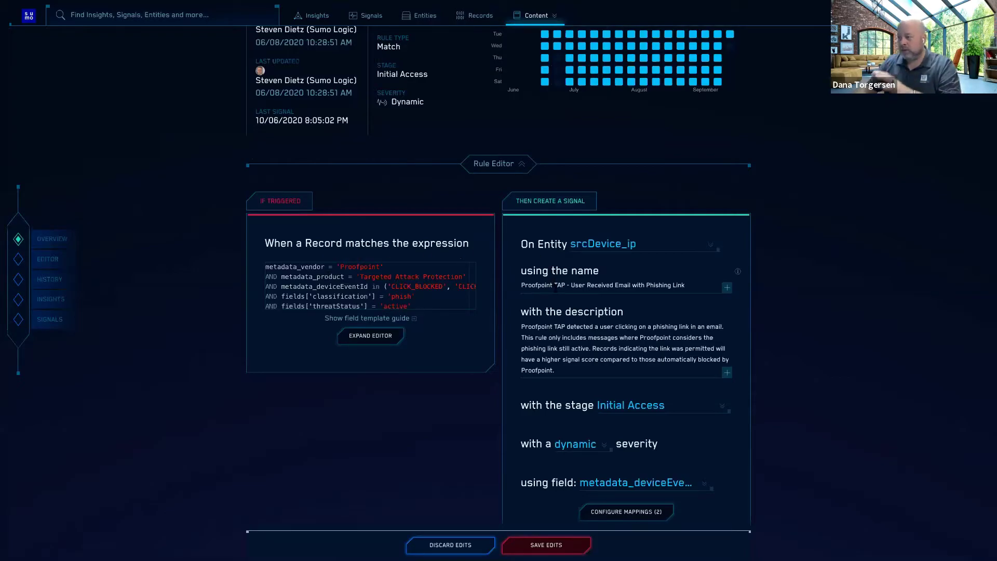
{"action": "scroll", "scroll_direction": "down", "scroll_amount": 3}
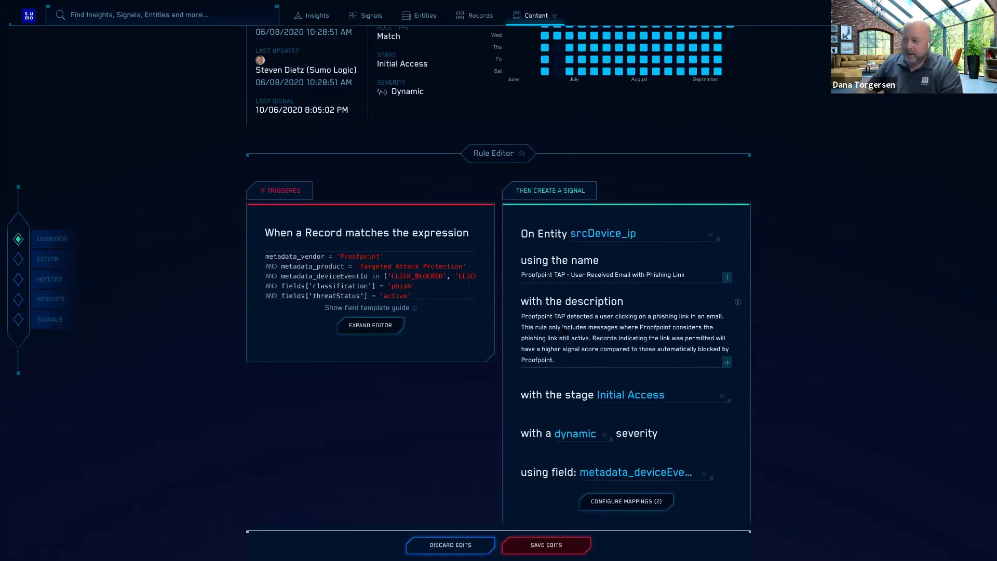
{"action": "scroll", "scroll_direction": "down", "scroll_amount": 3}
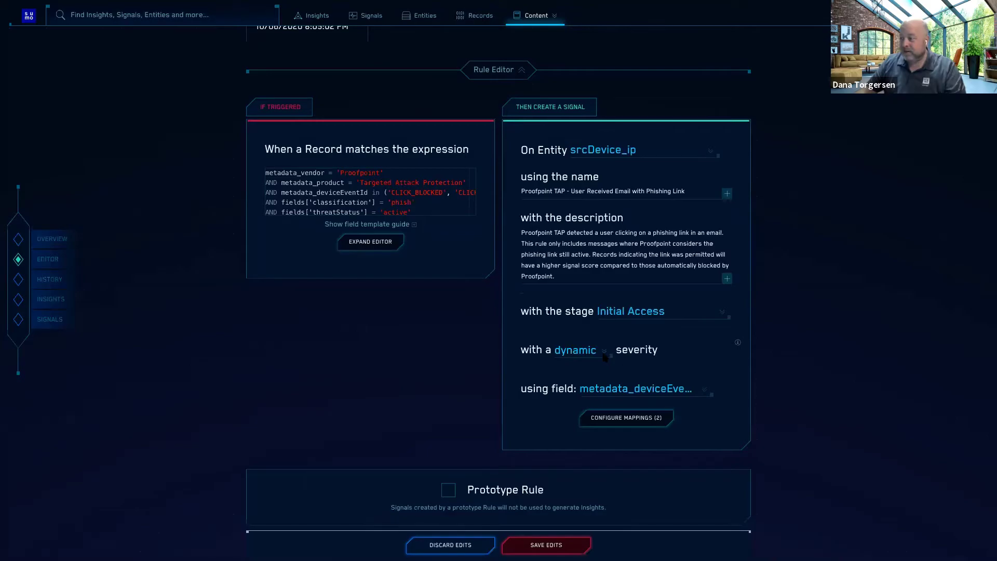
{"action": "scroll", "scroll_direction": "down", "scroll_amount": 3}
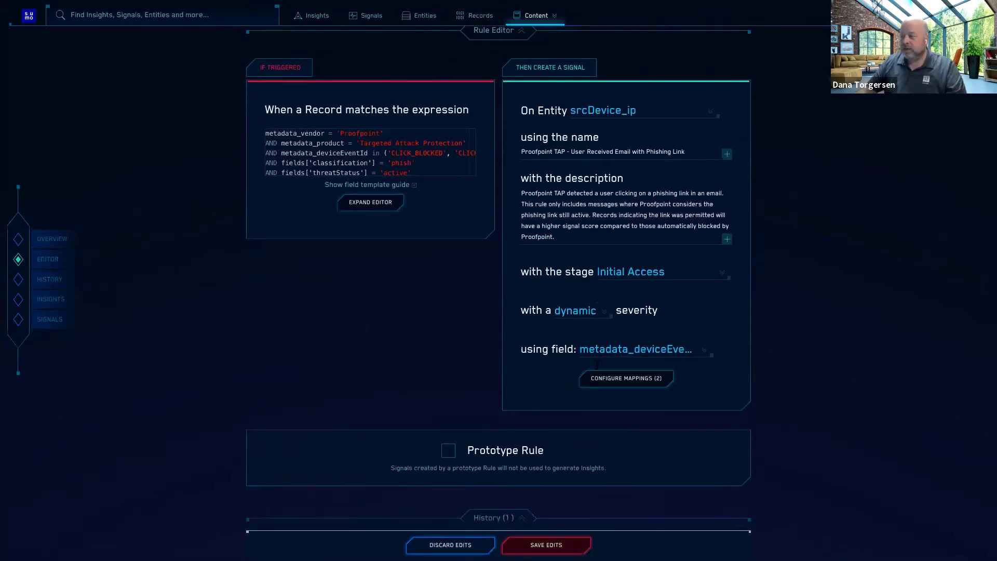
{"action": "scroll", "scroll_direction": "down", "scroll_amount": 3}
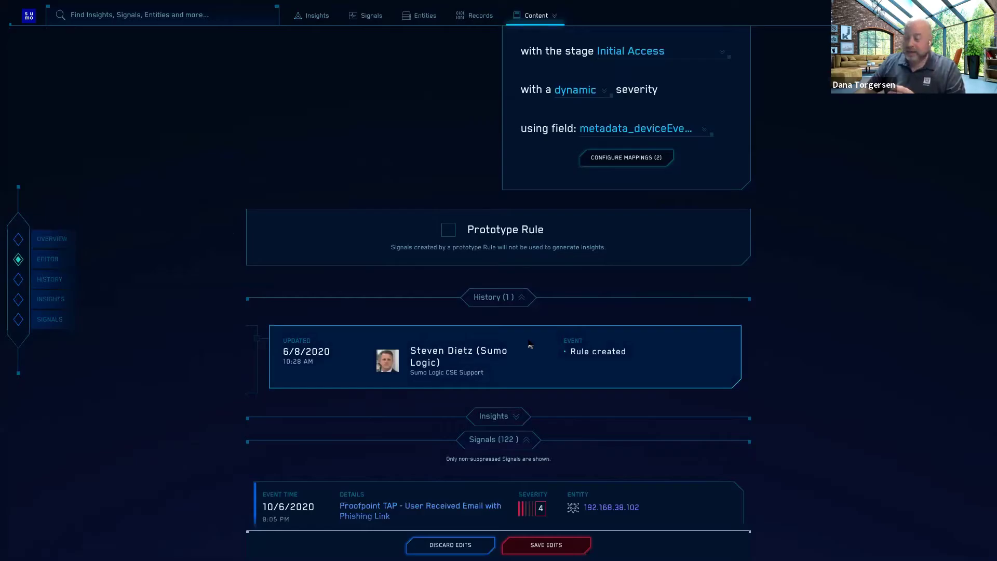
{"action": "scroll", "scroll_direction": "down", "scroll_amount": 3}
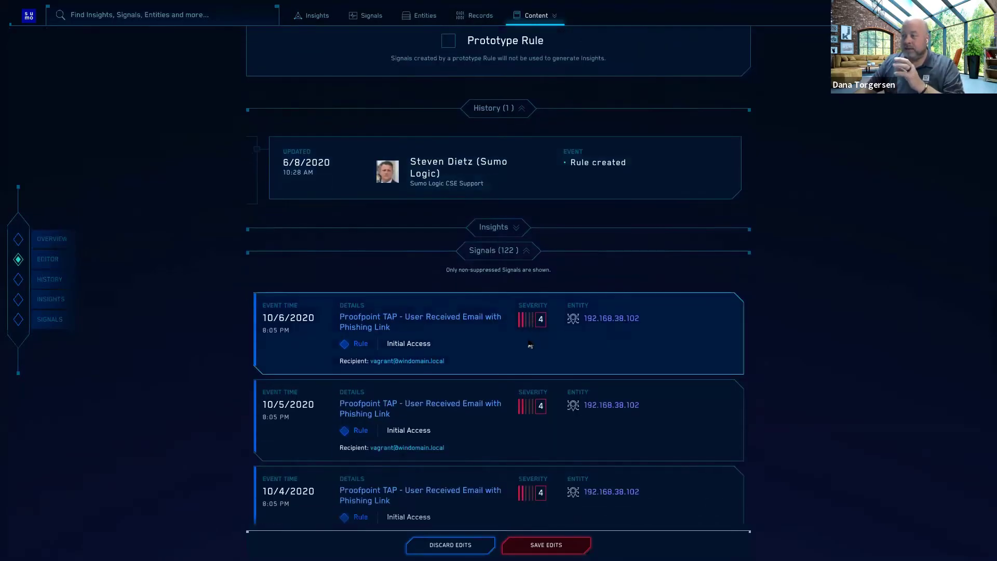
{"action": "scroll", "scroll_direction": "down", "scroll_amount": 3}
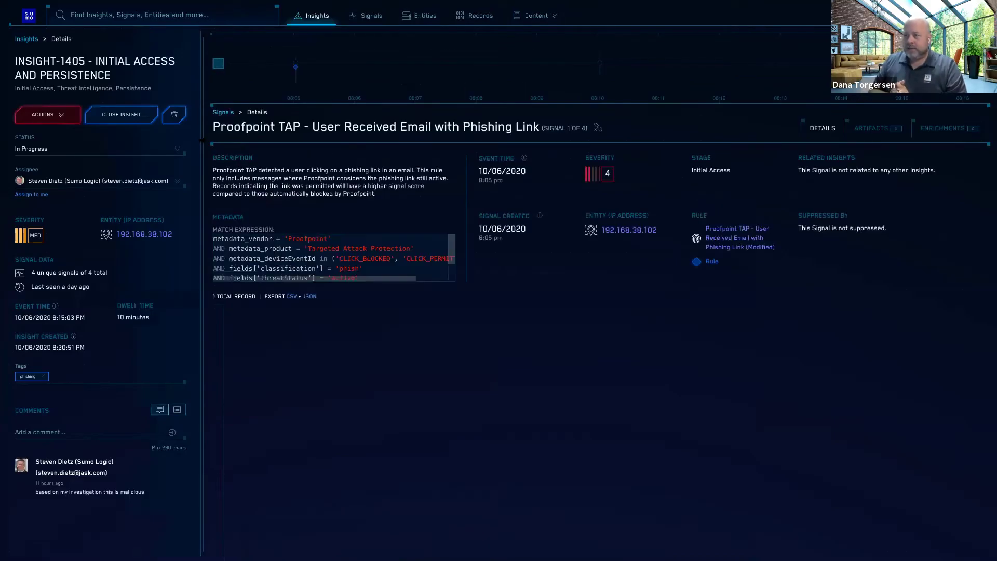
Expand the signal's email record showing CLICK_PERMITTED action and 1drv.ms URL
{"action": "left_click", "coordinate": [233, 295]}
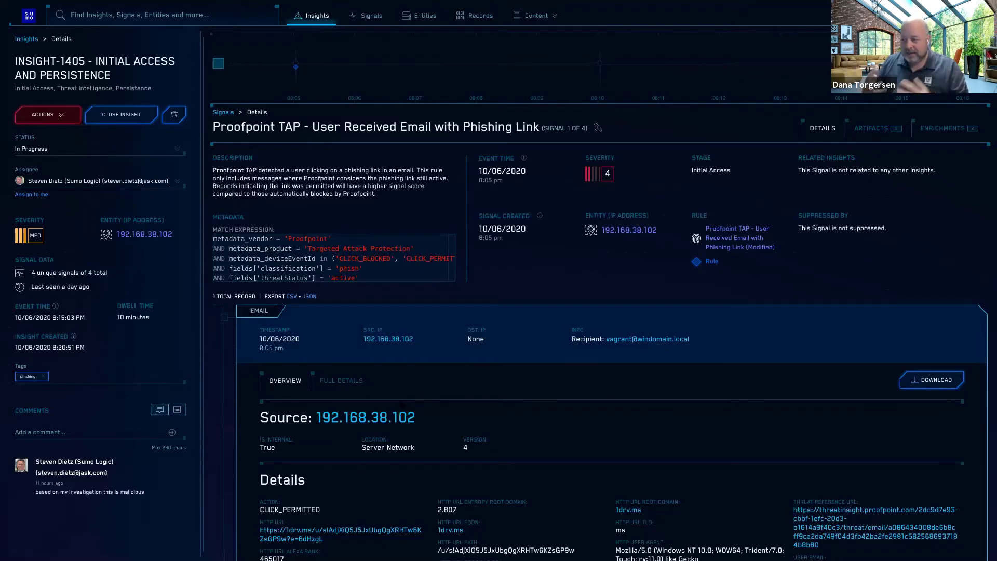
{"action": "mouse_move", "coordinate": [365, 417]}
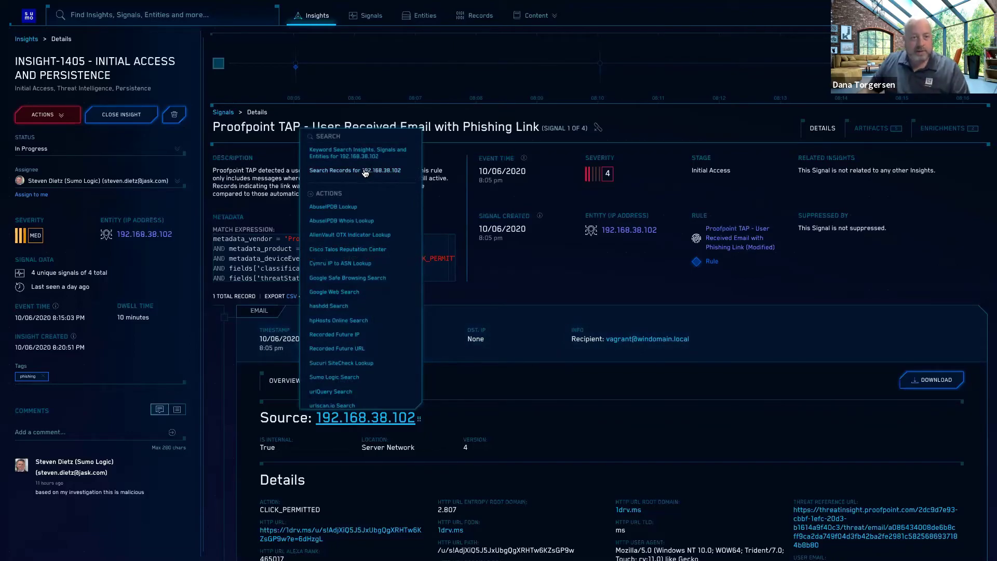
Search the roughly 3k records for 192.168.38.102, then go back to INSIGHT-1405
{"action": "left_click", "coordinate": [355, 170]}
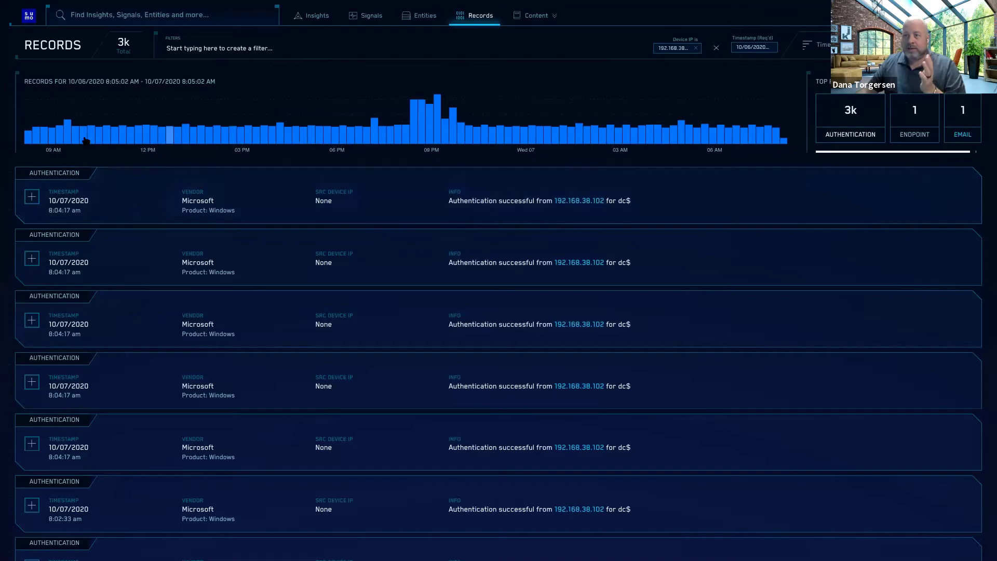
{"action": "mouse_move", "coordinate": [185, 132]}
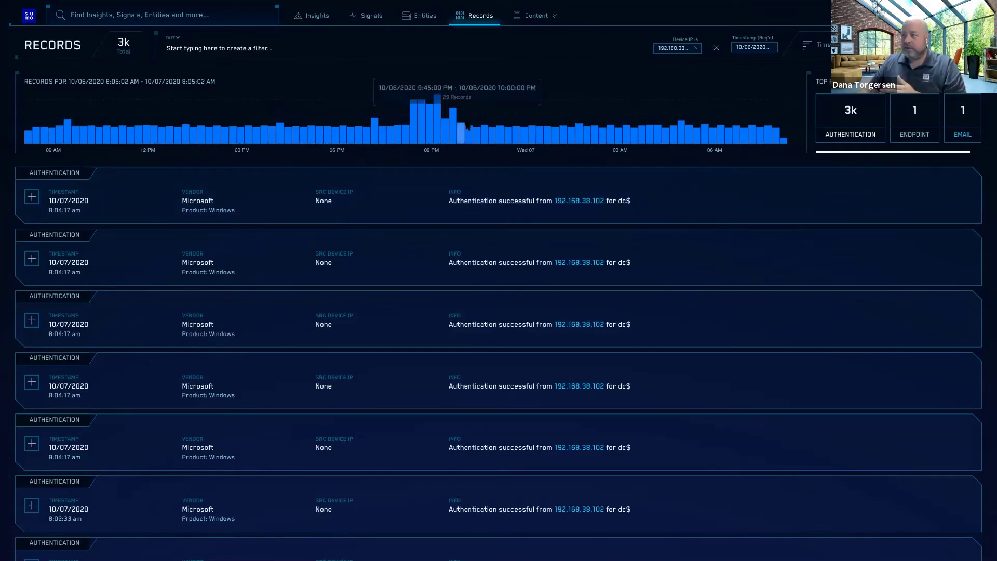
{"action": "mouse_move", "coordinate": [570, 134]}
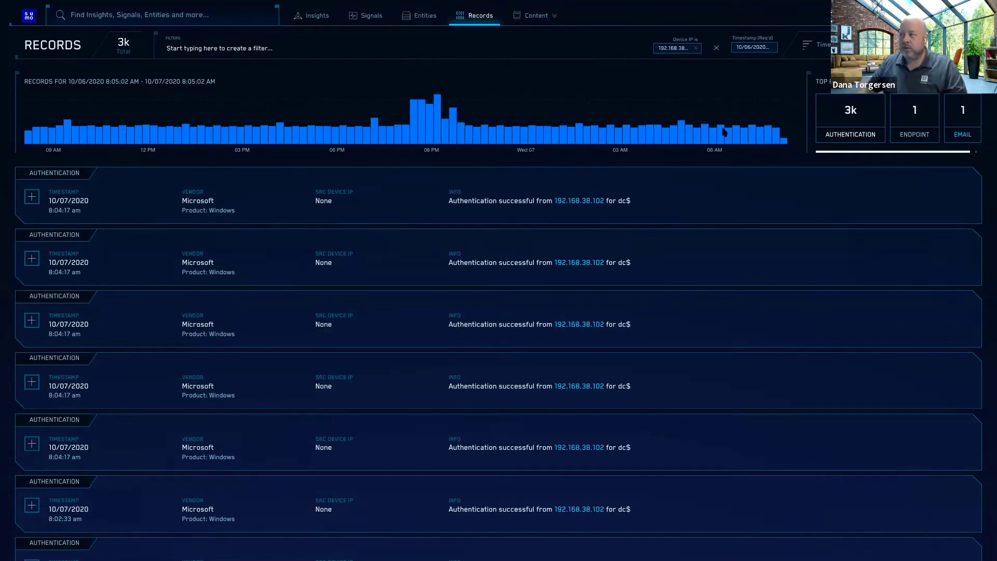
{"action": "right_click", "coordinate": [340, 82]}
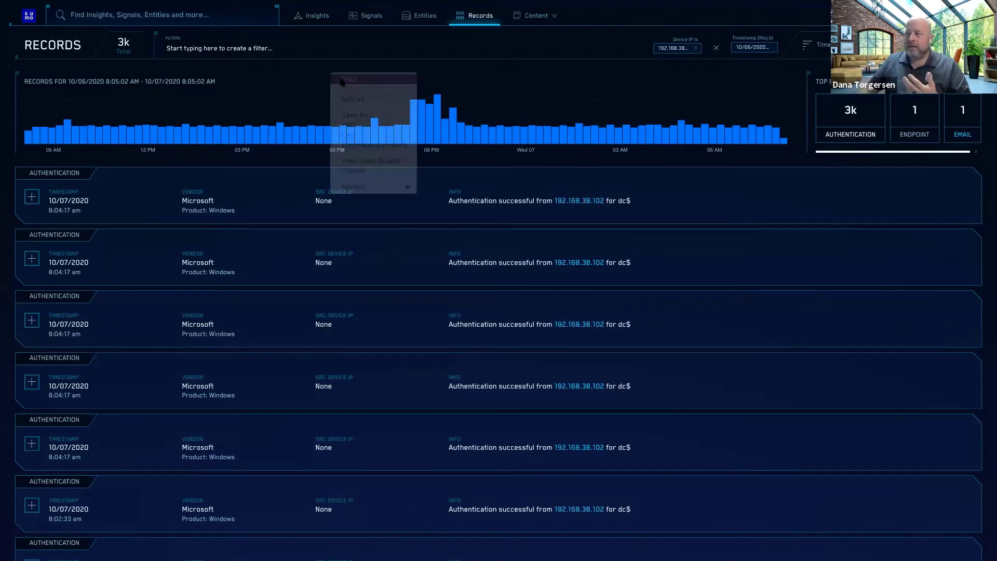
{"action": "left_click", "coordinate": [316, 16]}
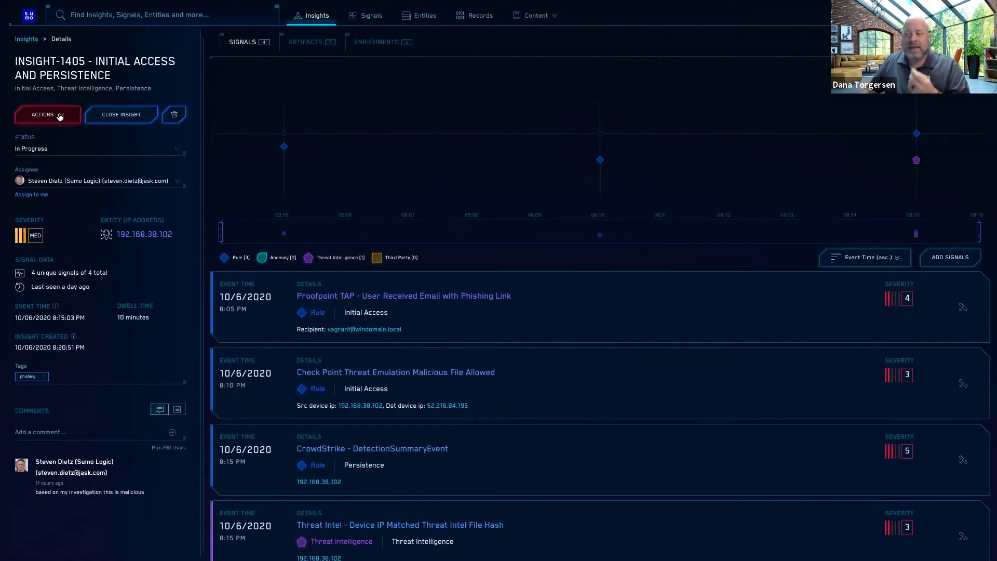
{"action": "left_click", "coordinate": [42, 114]}
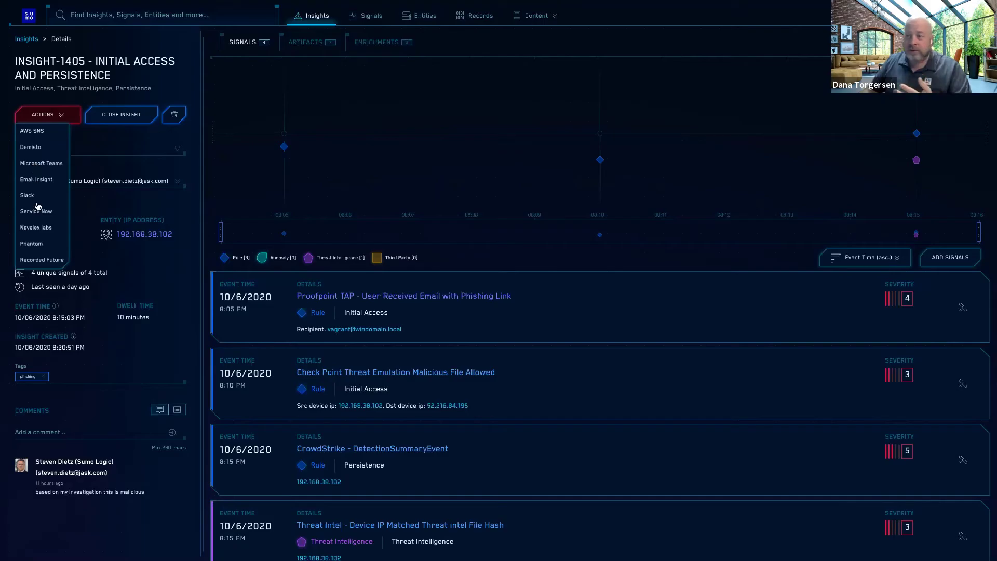
{"action": "mouse_move", "coordinate": [26, 196]}
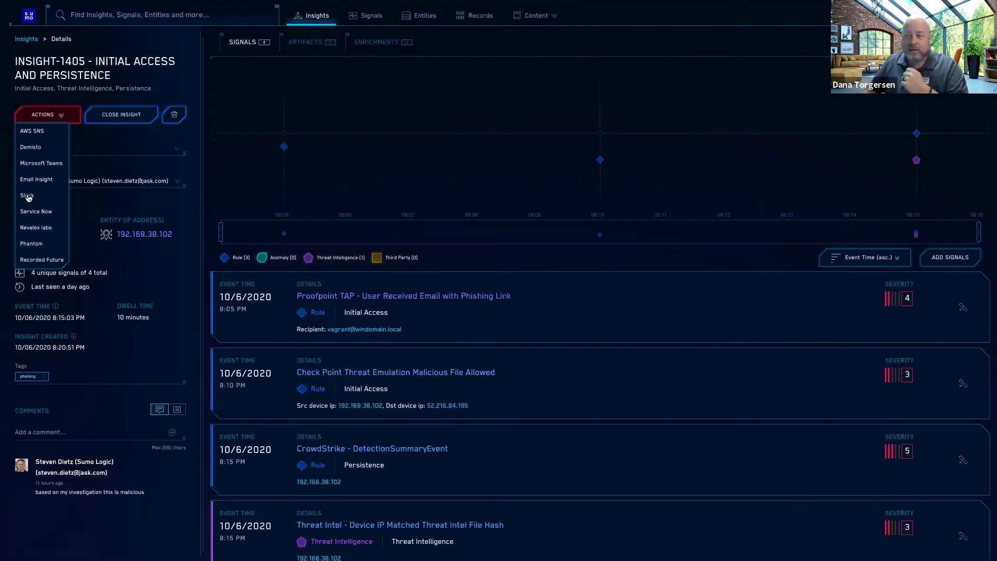
{"action": "mouse_move", "coordinate": [32, 244]}
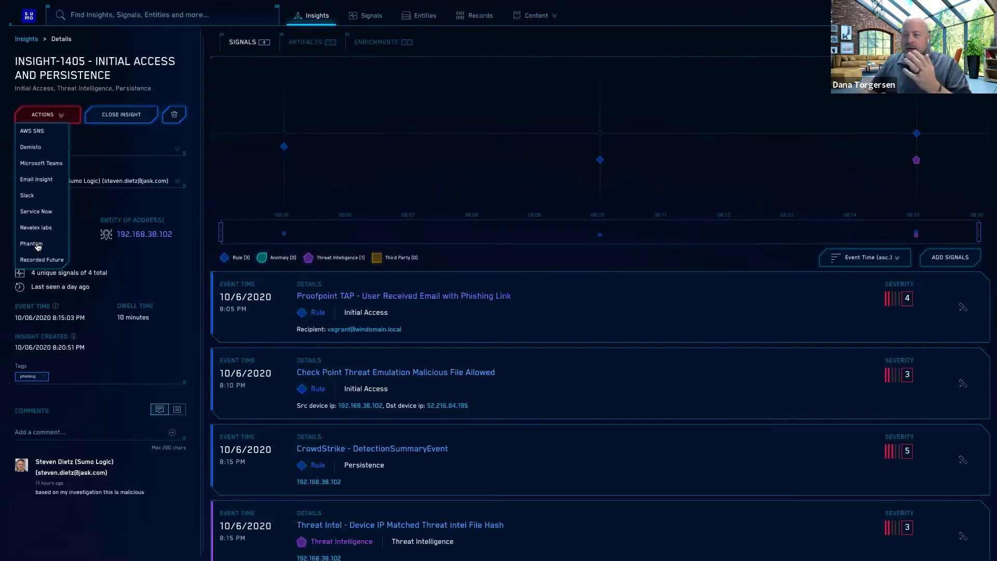
{"action": "mouse_move", "coordinate": [35, 167]}
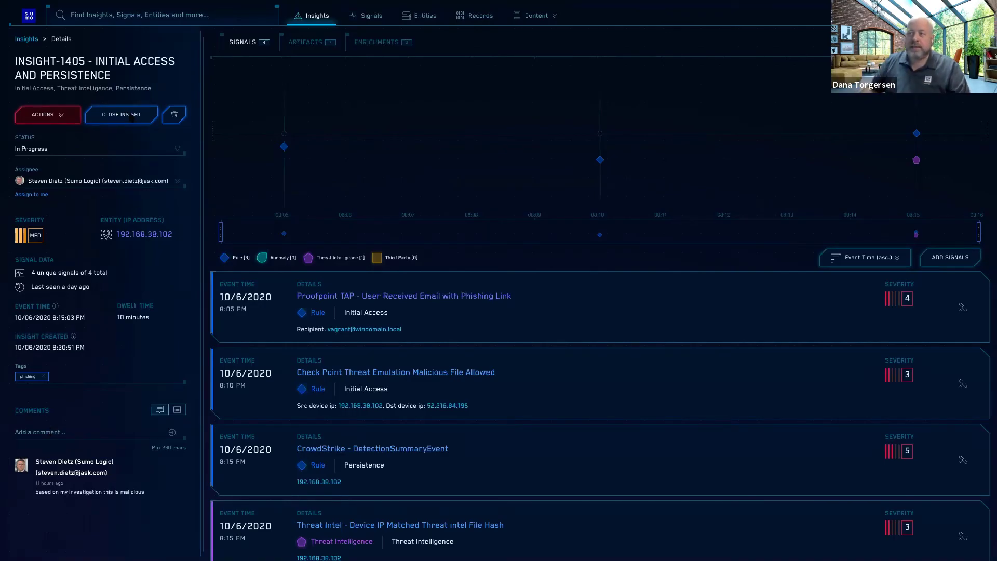
Close INSIGHT-1405 as Resolved, then return to the insight radar via the Sumo logo
{"action": "left_click", "coordinate": [121, 115]}
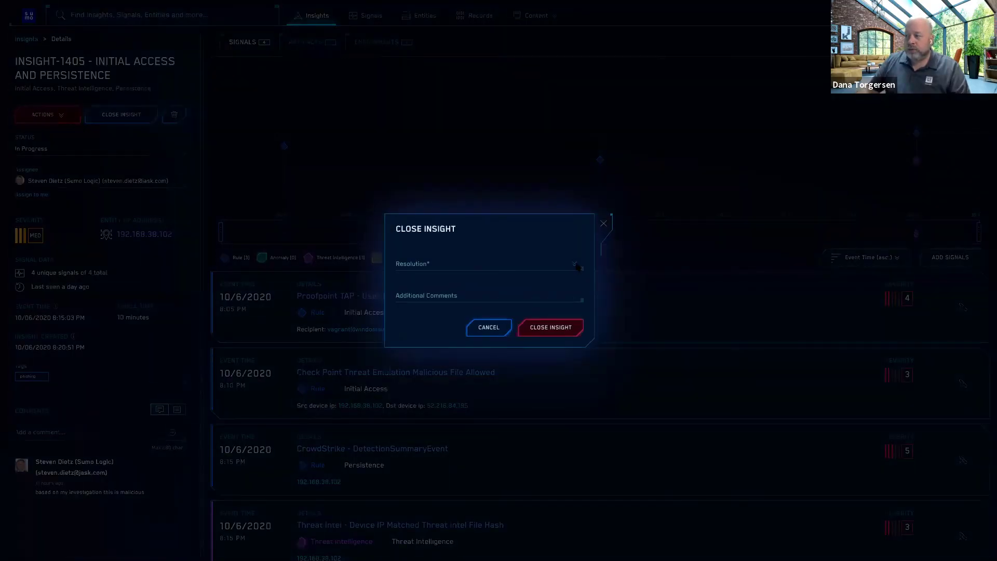
{"action": "left_click", "coordinate": [486, 263]}
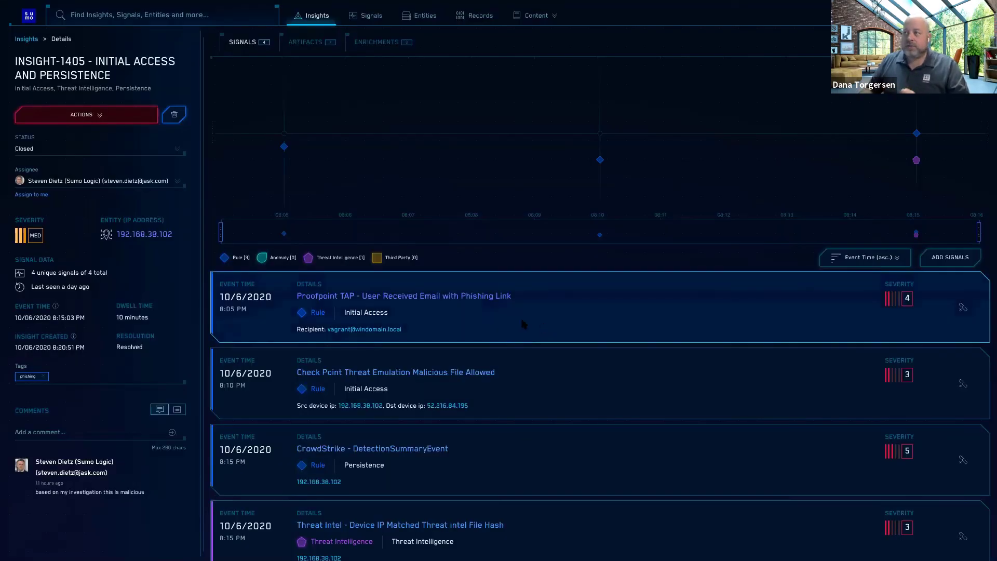
{"action": "left_click", "coordinate": [26, 39]}
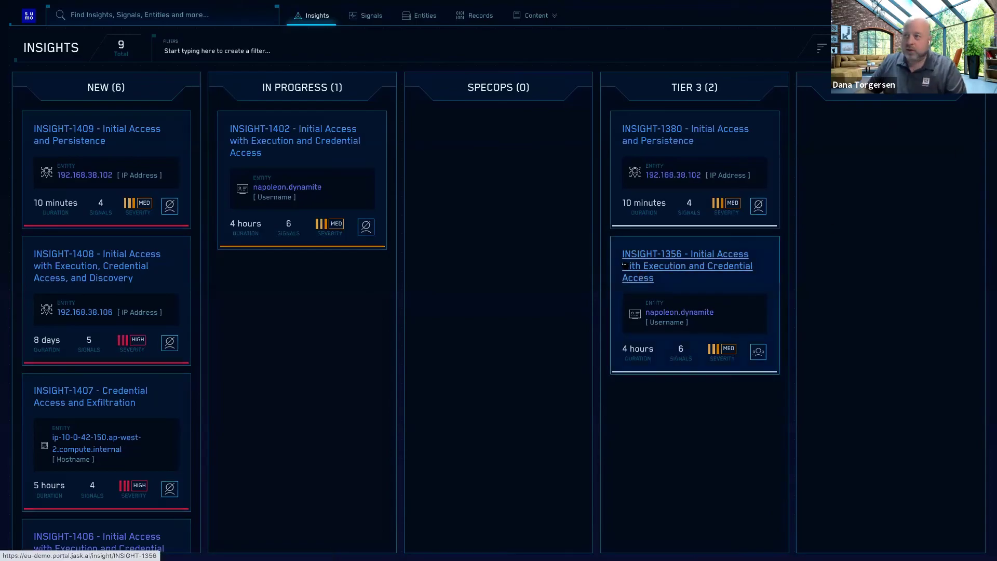
{"action": "left_click", "coordinate": [28, 15]}
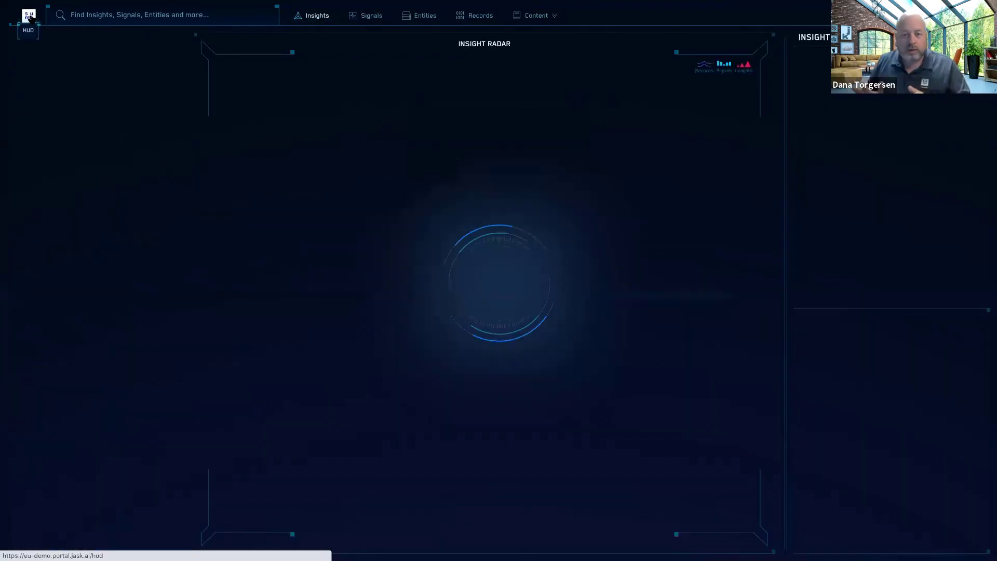